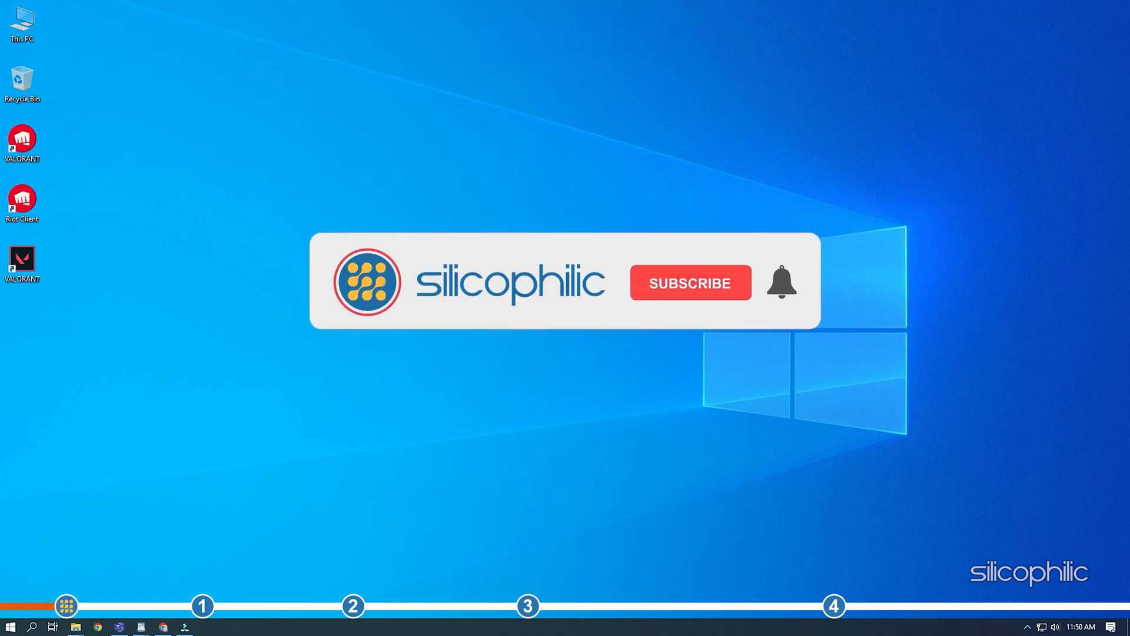
Choose United States as the country in the Region settings page.
{"action": "left_click", "coordinate": [689, 282]}
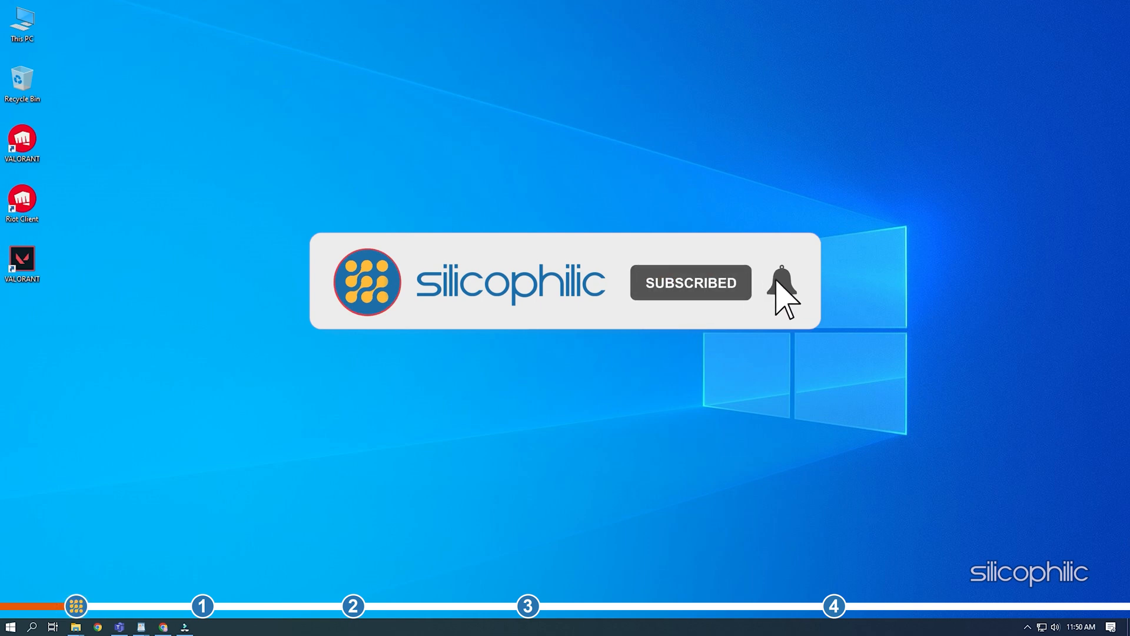
{"action": "left_click", "coordinate": [778, 281]}
{"action": "type", "text": "region settings"}
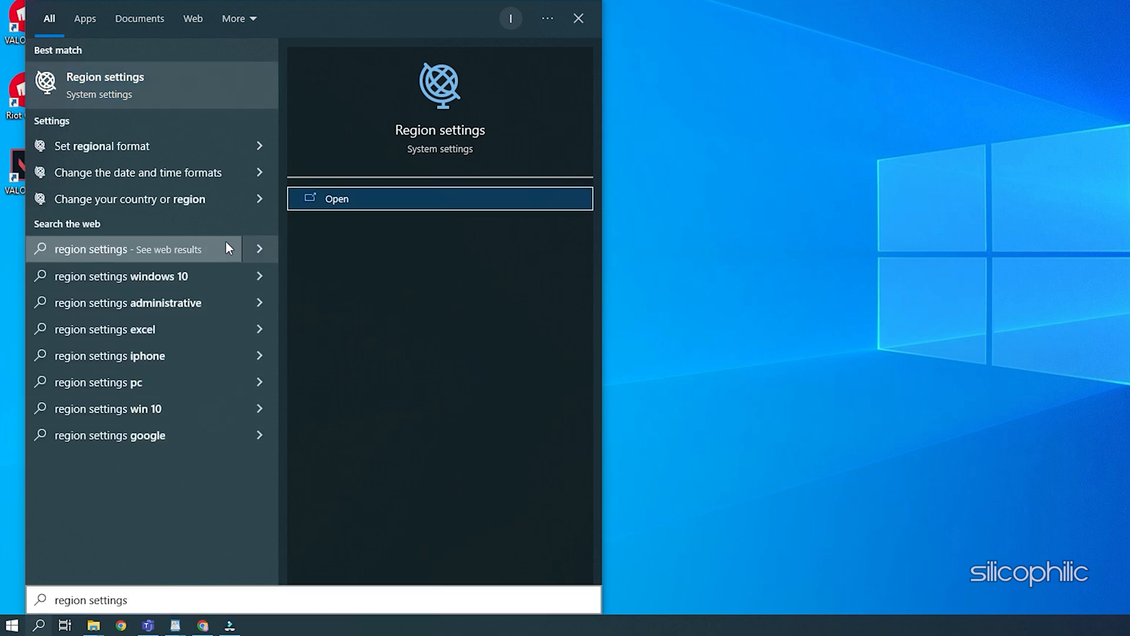
{"action": "left_click", "coordinate": [335, 198]}
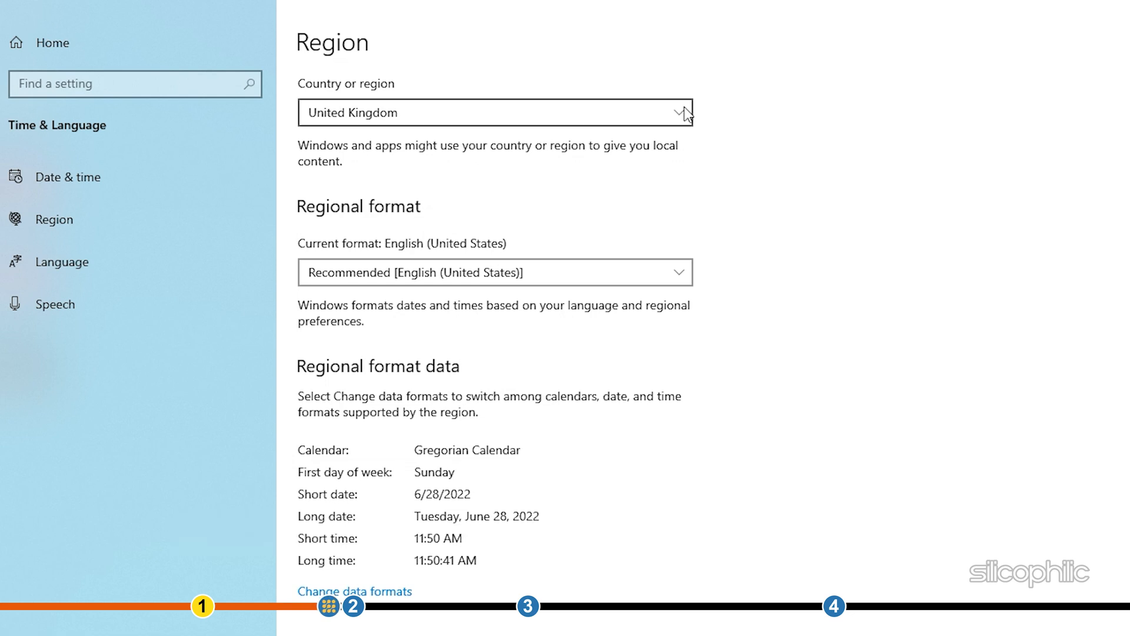
{"action": "left_click", "coordinate": [496, 113]}
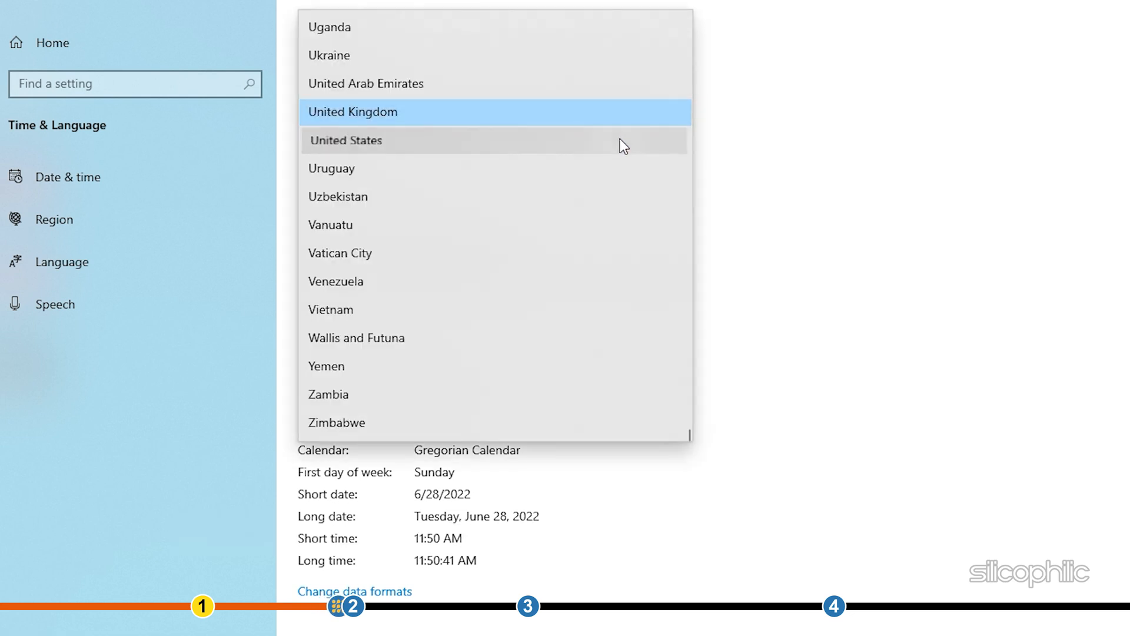
{"action": "left_click", "coordinate": [346, 140]}
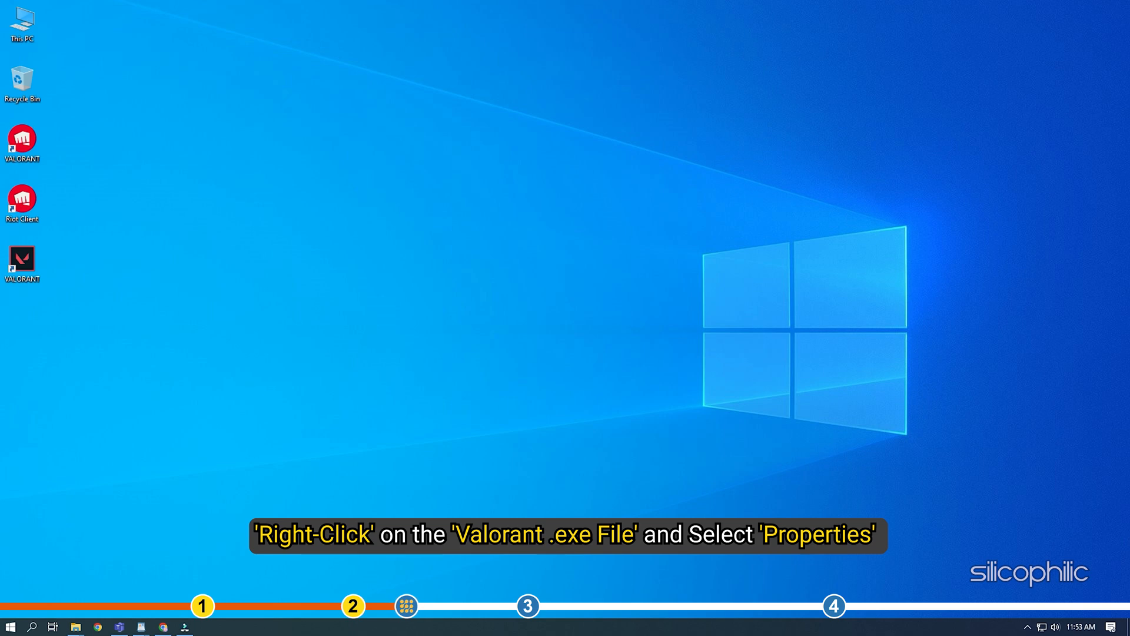
Enable Run as administrator in the VALORANT shortcut's Compatibility properties and apply it.
{"action": "right_click", "coordinate": [21, 259]}
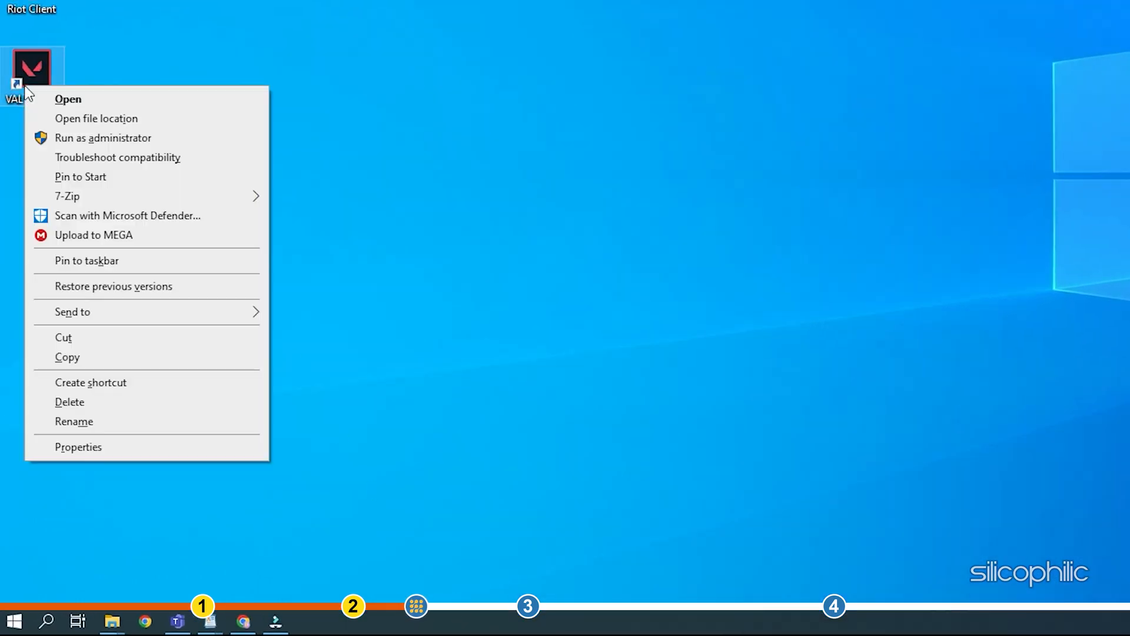
{"action": "mouse_move", "coordinate": [82, 408]}
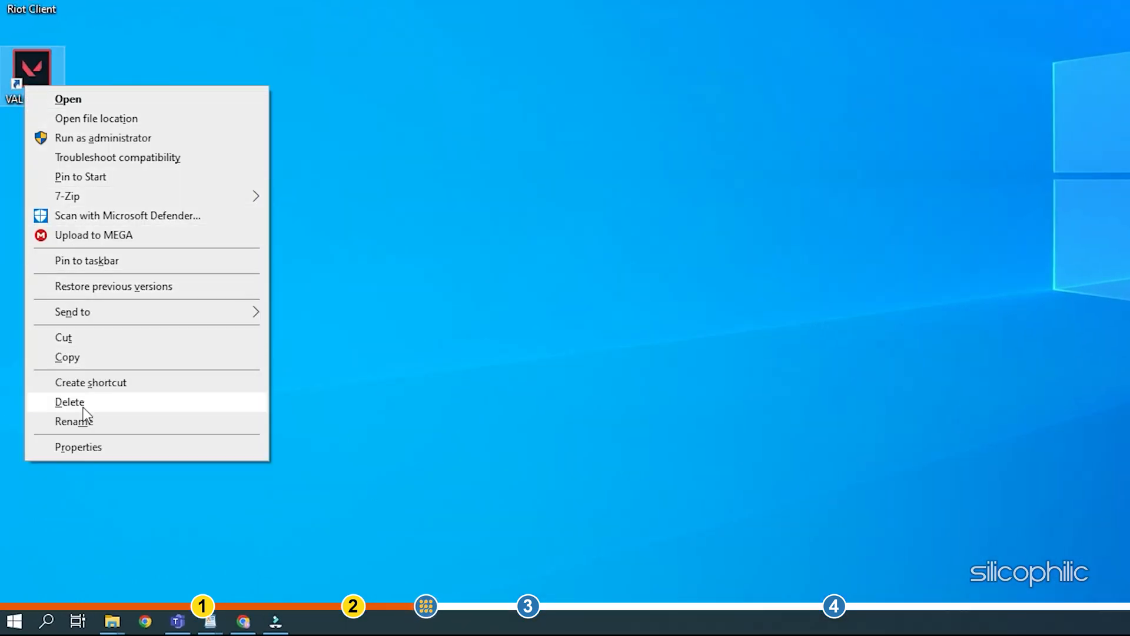
{"action": "left_click", "coordinate": [78, 446]}
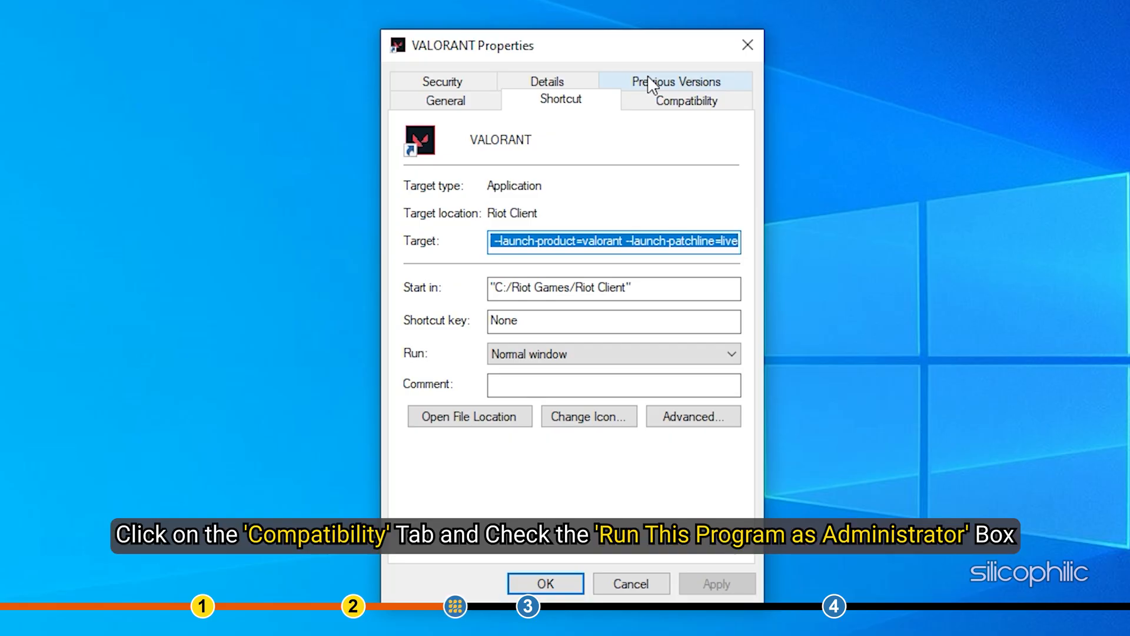
{"action": "mouse_move", "coordinate": [604, 56]}
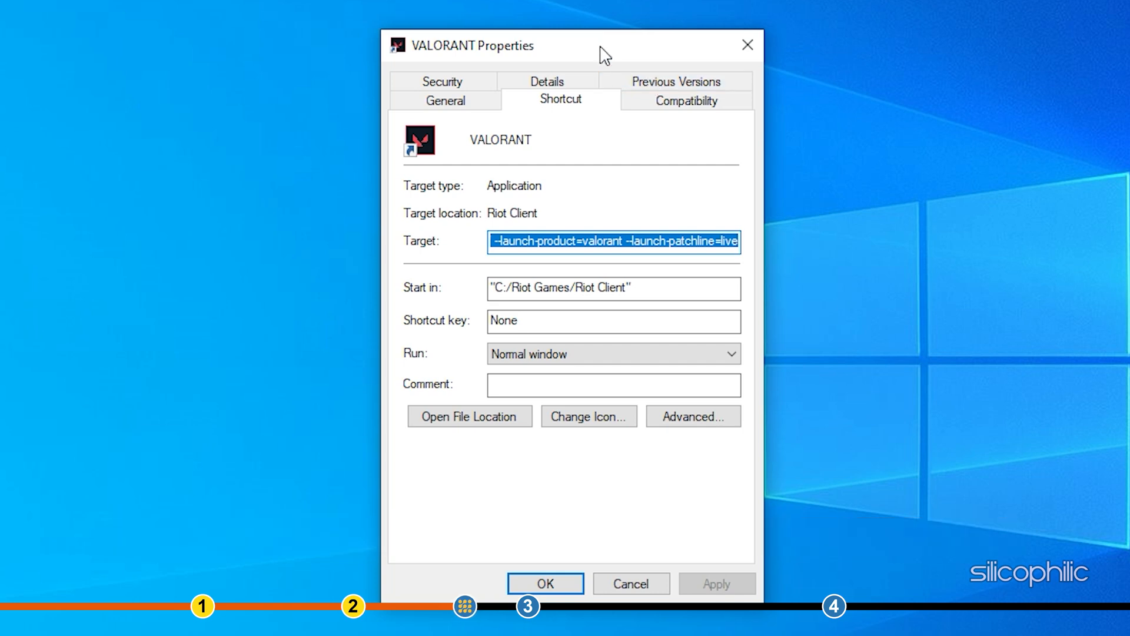
{"action": "left_click", "coordinate": [683, 101]}
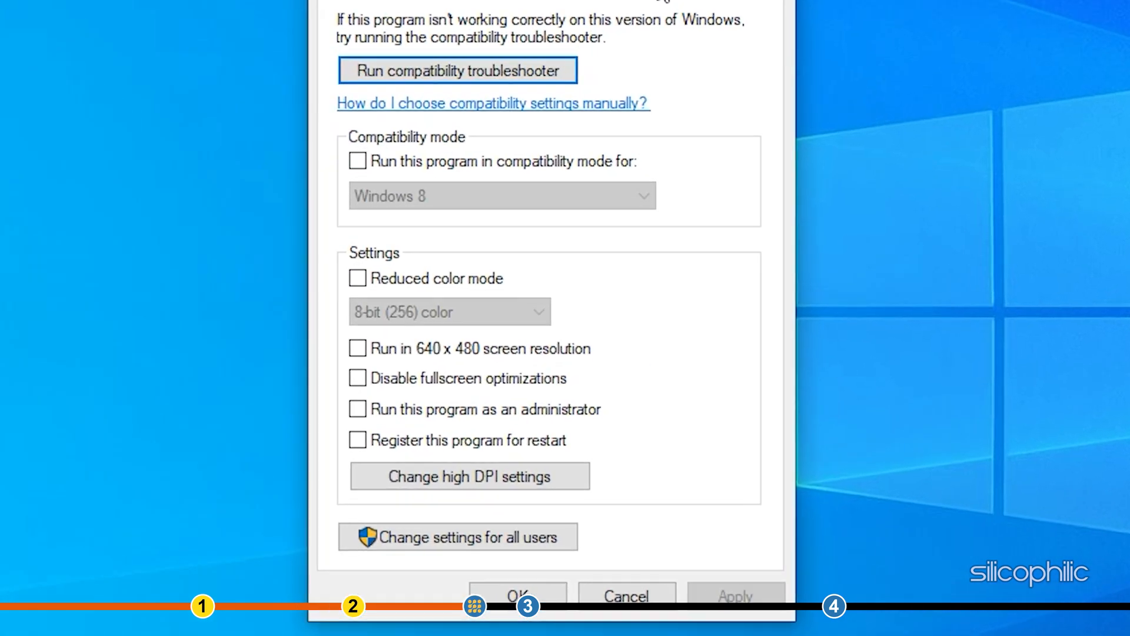
{"action": "left_click", "coordinate": [357, 409]}
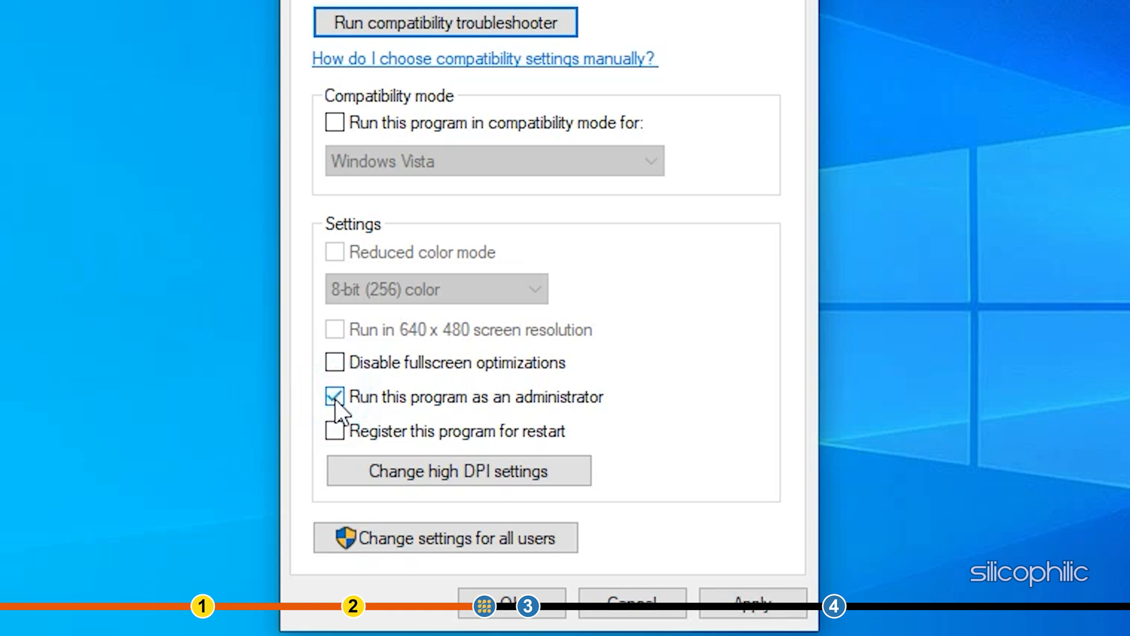
{"action": "left_click", "coordinate": [752, 396]}
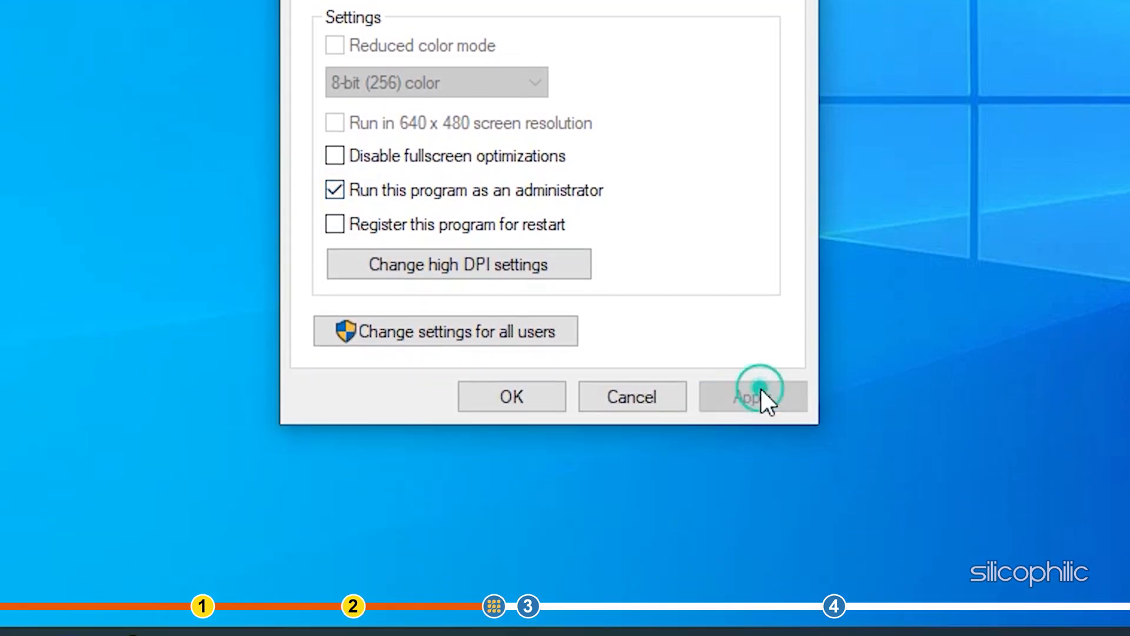
{"action": "left_click", "coordinate": [511, 397]}
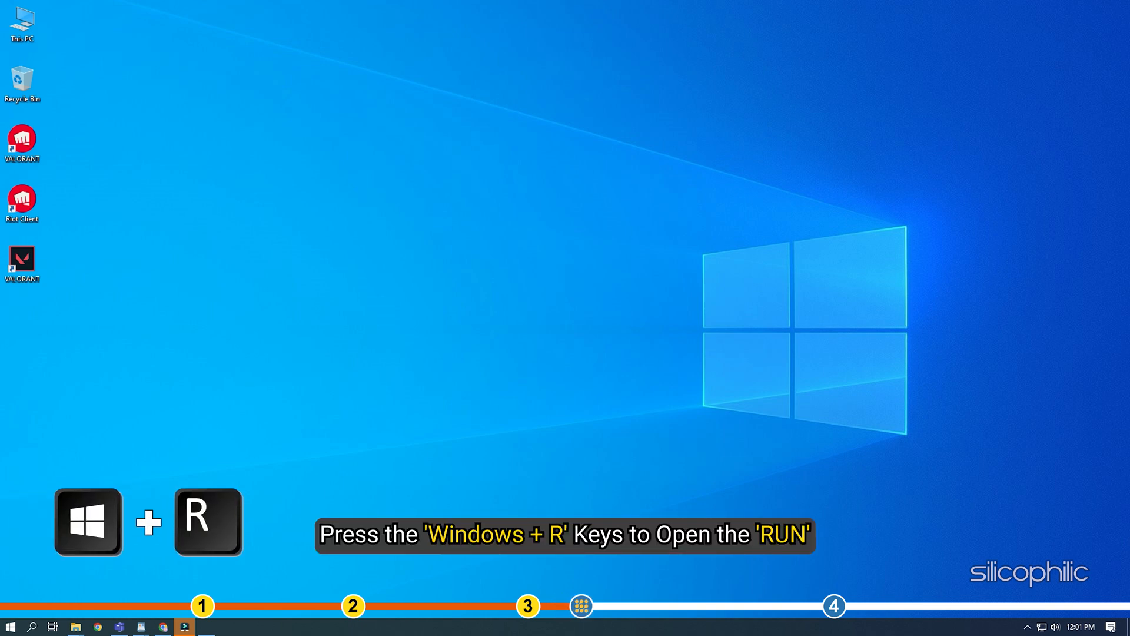
Launch the Services console by running services.msc from the Run box.
{"action": "key", "text": "win+r"}
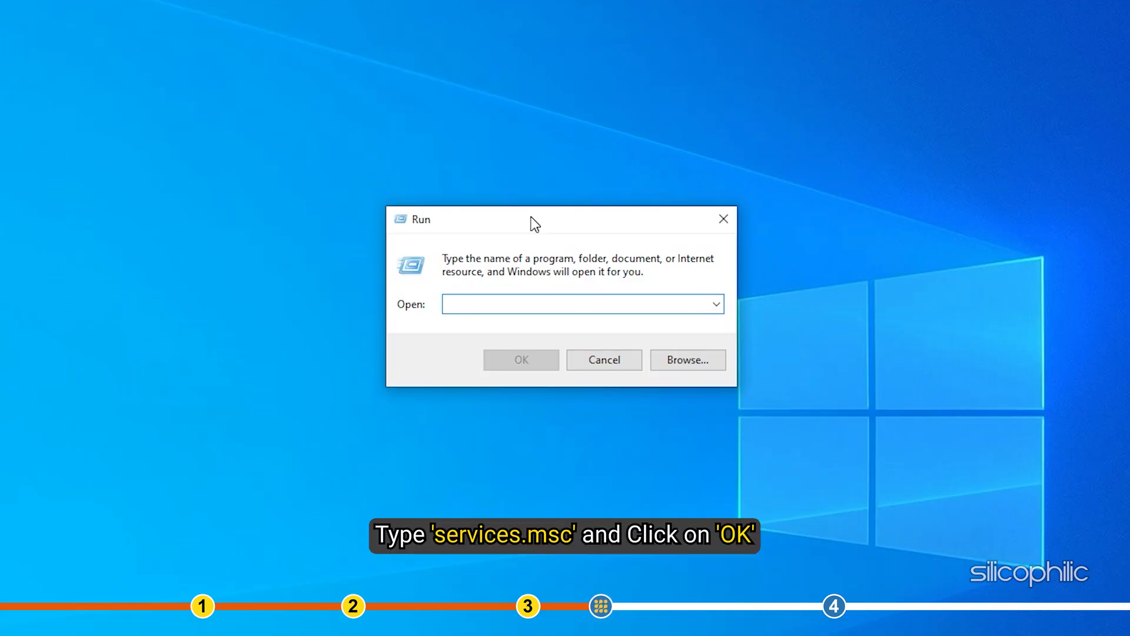
{"action": "type", "text": "services.msc"}
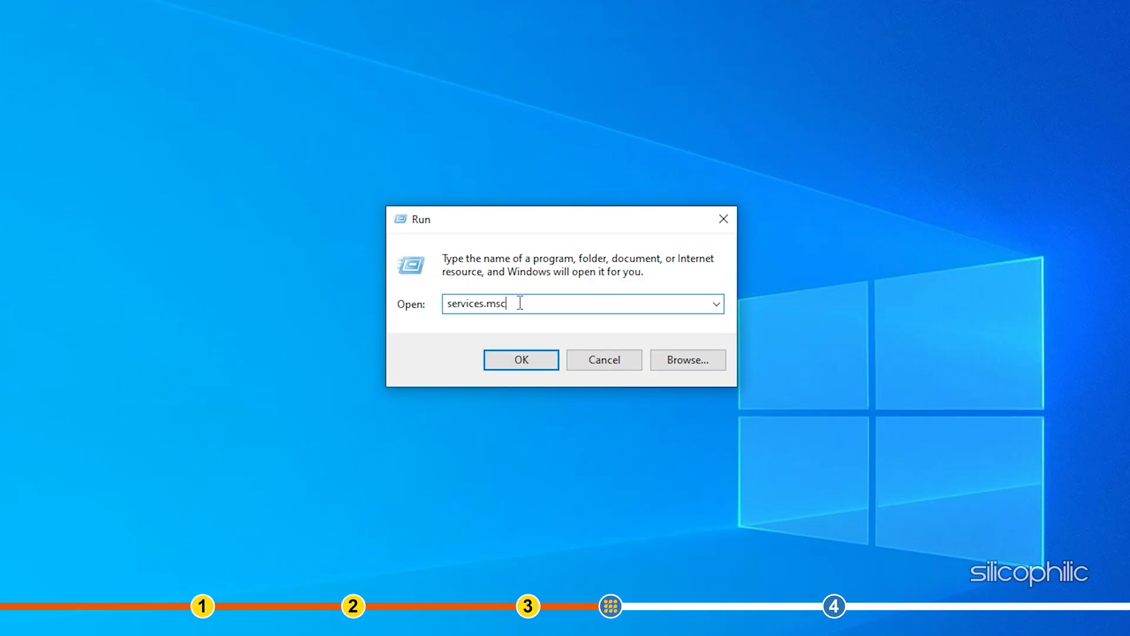
{"action": "left_click", "coordinate": [521, 360]}
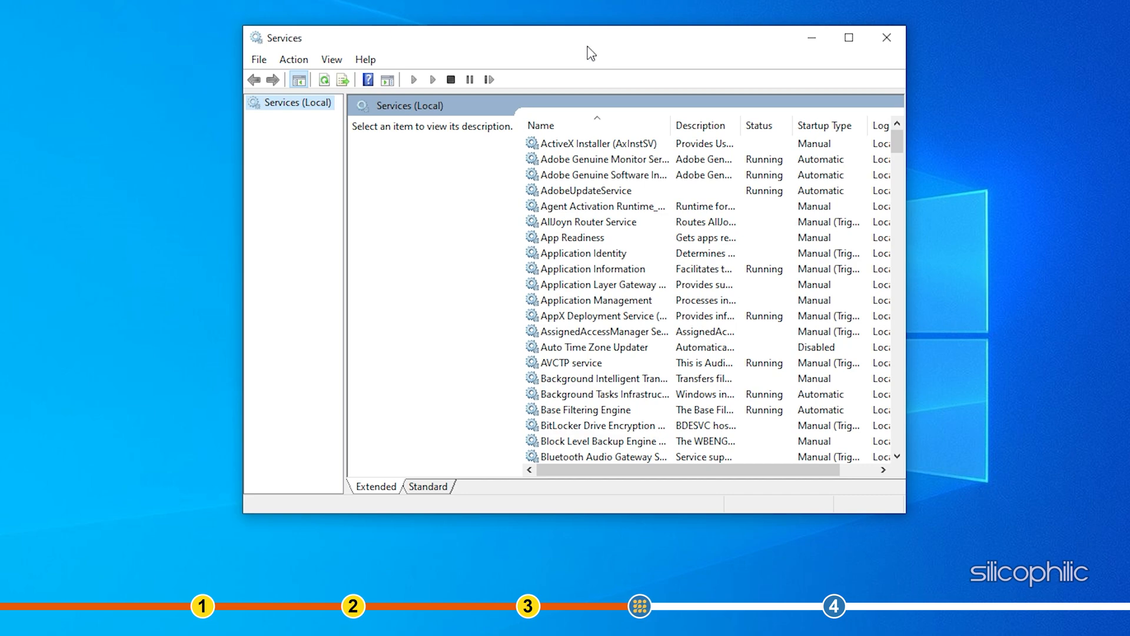
Locate vgc in the services list and open its properties.
{"action": "scroll", "scroll_direction": "down", "scroll_amount": 3}
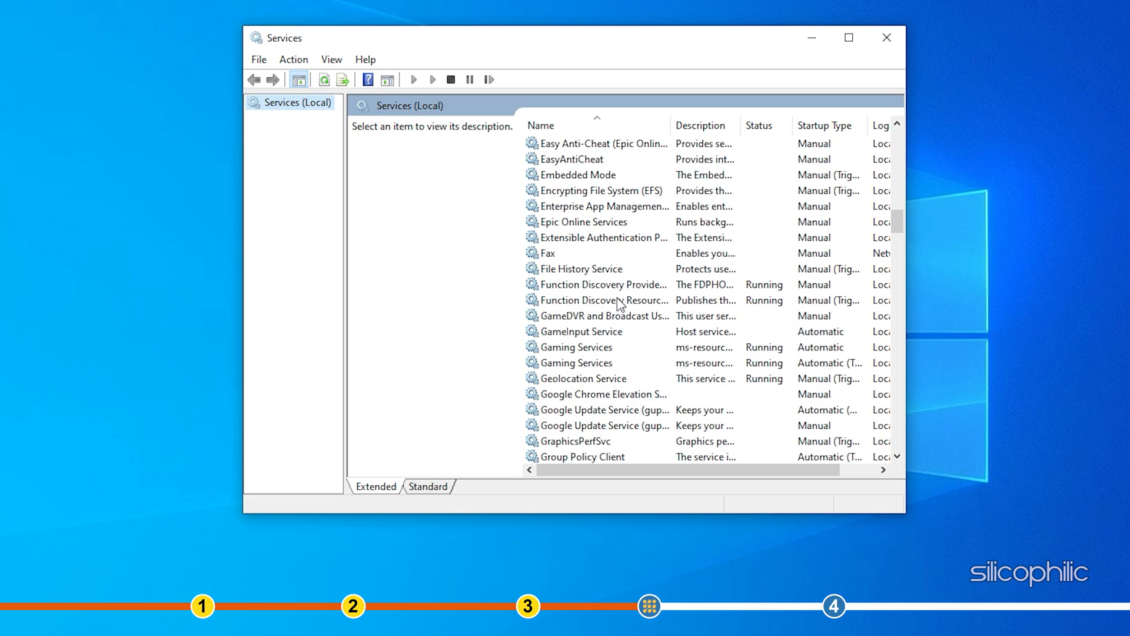
{"action": "scroll", "scroll_direction": "down", "scroll_amount": 3}
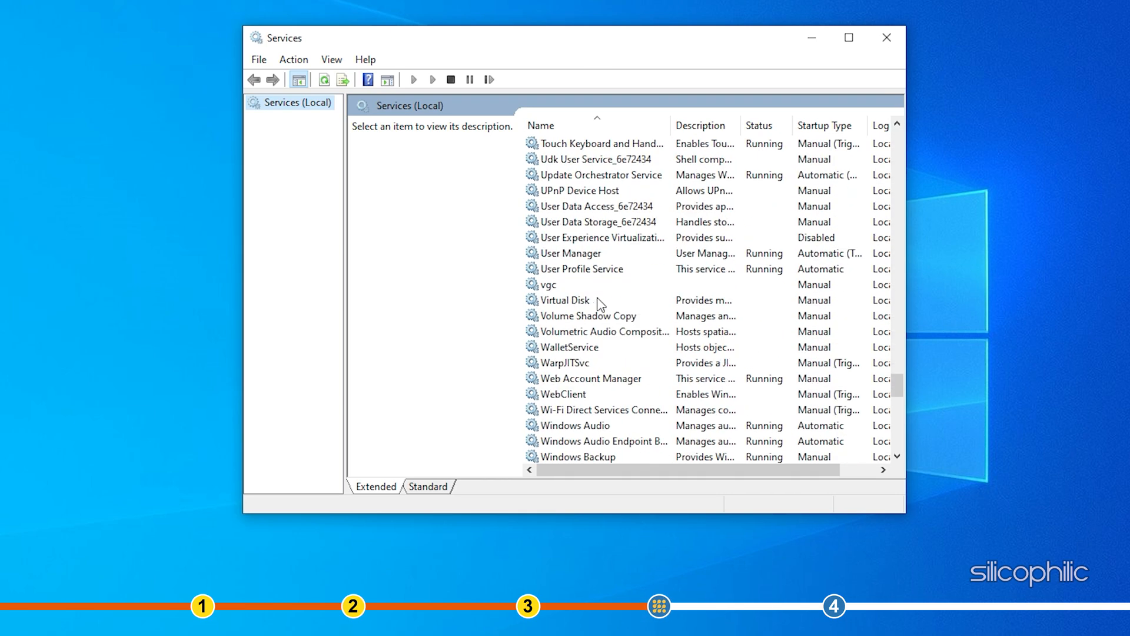
{"action": "double_click", "coordinate": [550, 284]}
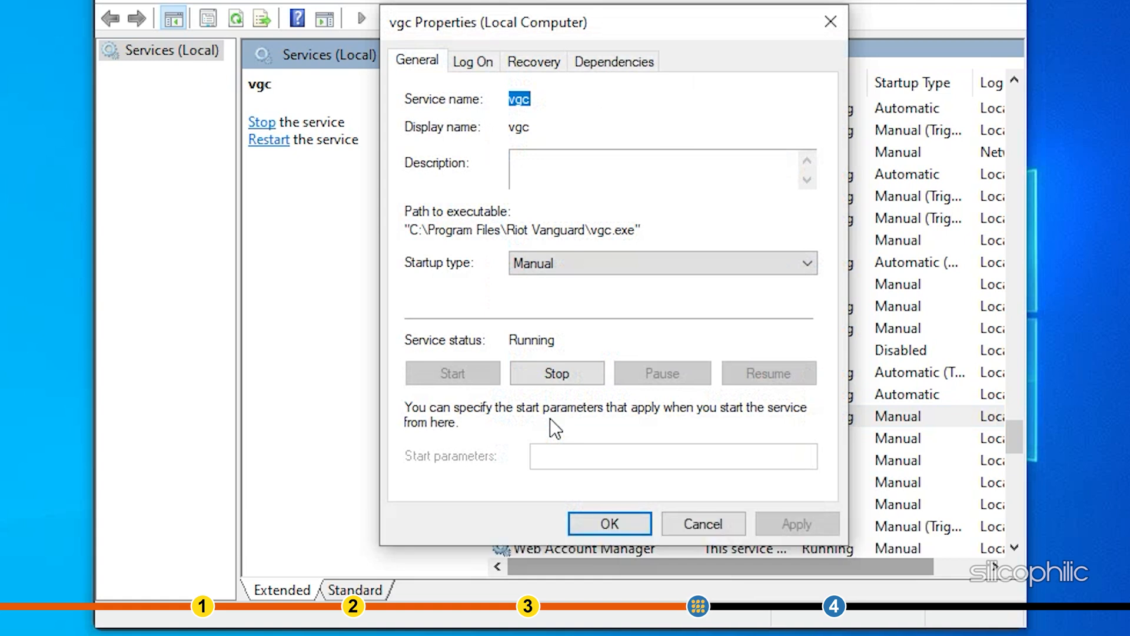
{"action": "mouse_move", "coordinate": [556, 373]}
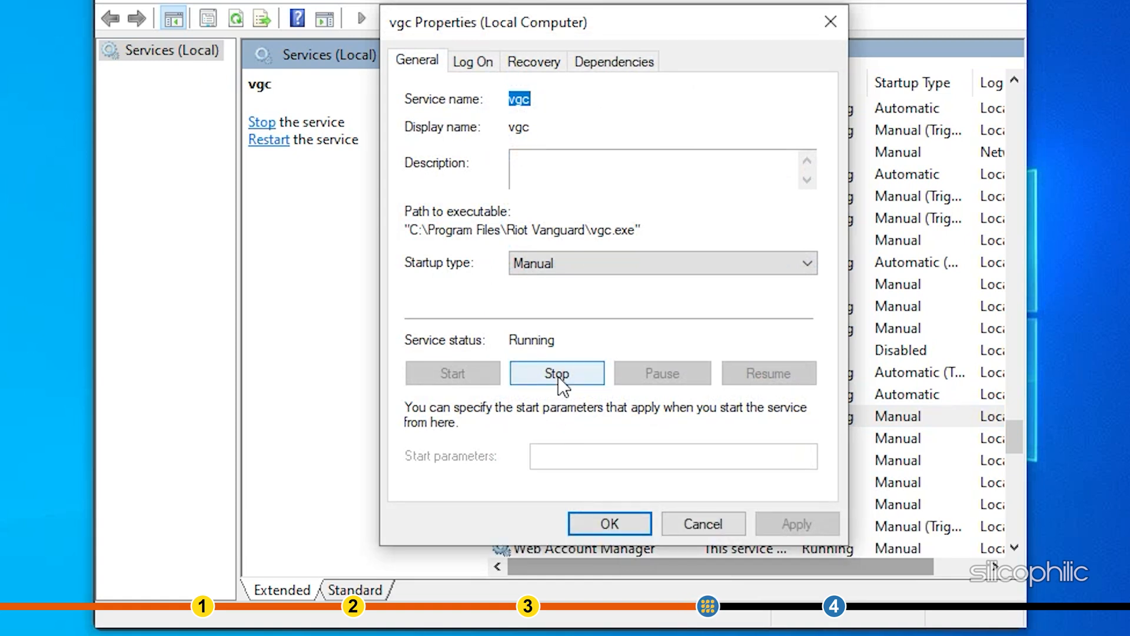
Stop the vgc service, set its startup type to Automatic and save.
{"action": "left_click", "coordinate": [556, 373]}
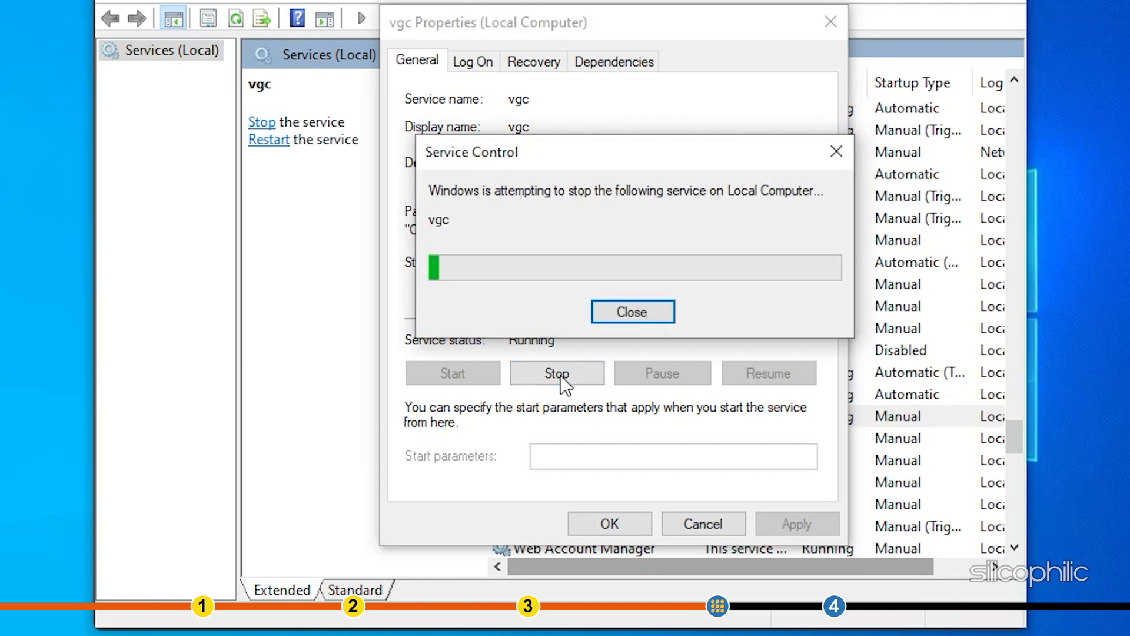
{"action": "left_click", "coordinate": [632, 310]}
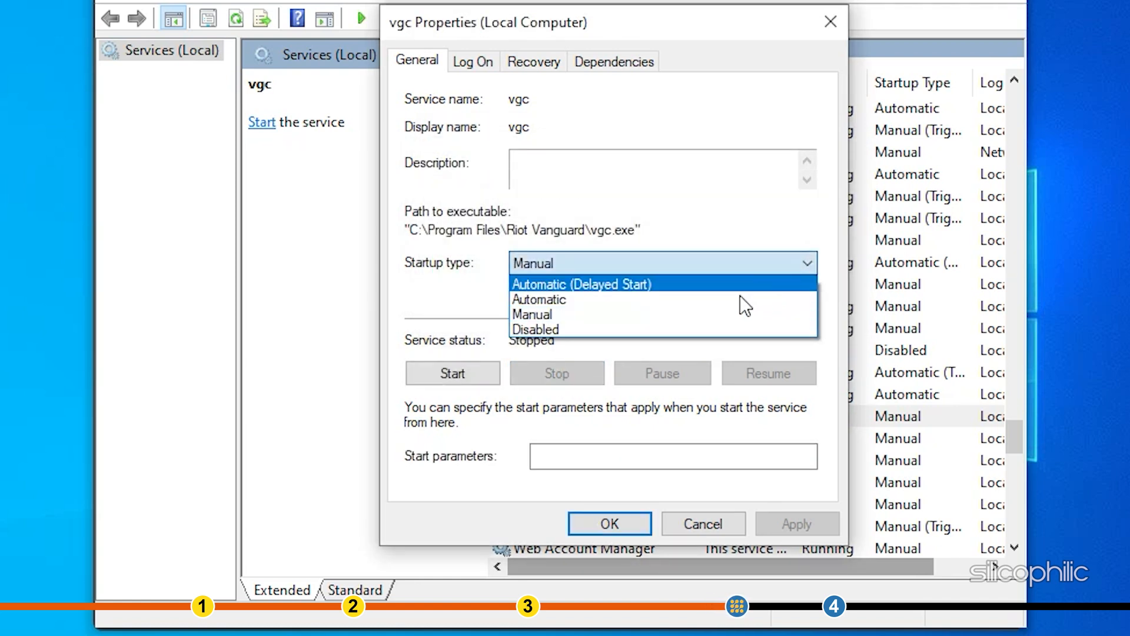
{"action": "left_click", "coordinate": [538, 299]}
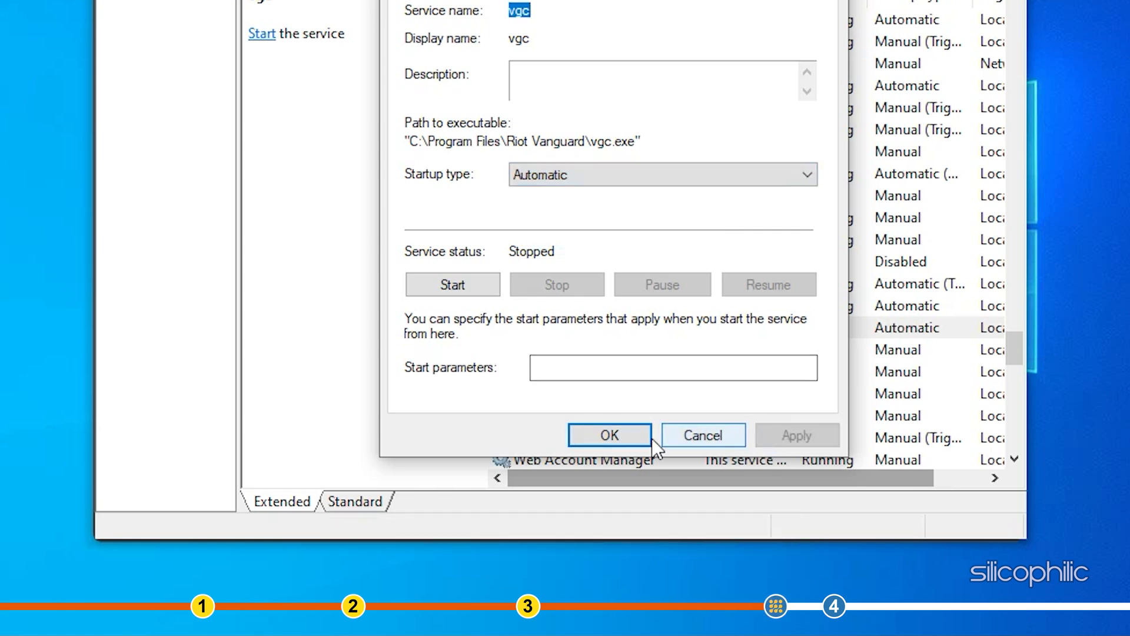
{"action": "left_click", "coordinate": [608, 435]}
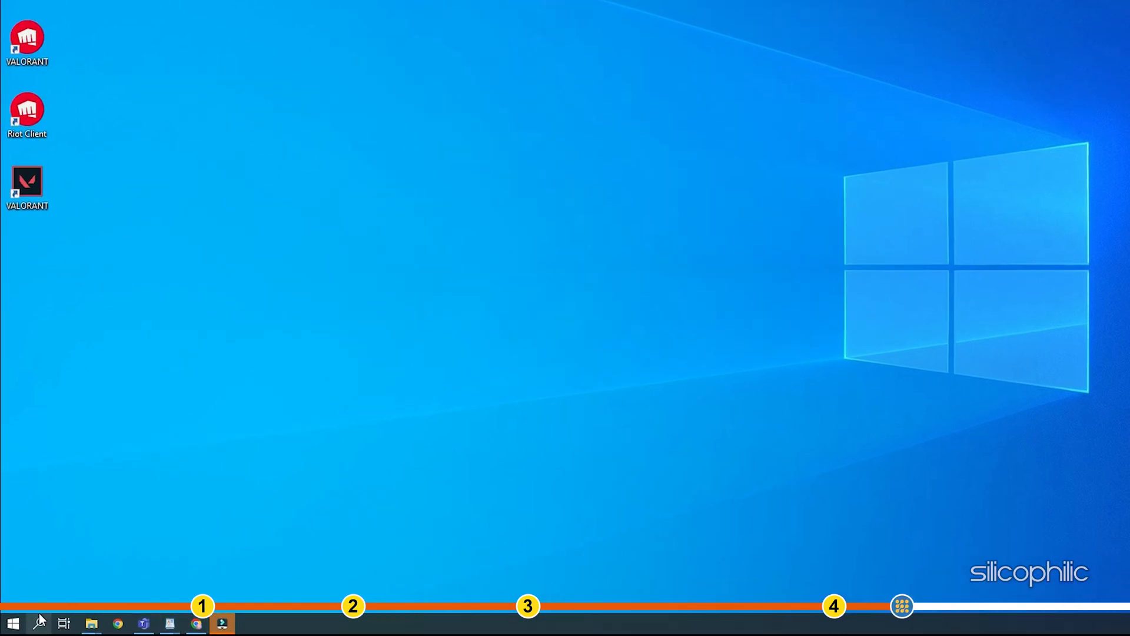
Launch Windows Memory Diagnostic from Start search.
{"action": "type", "text": "windows me"}
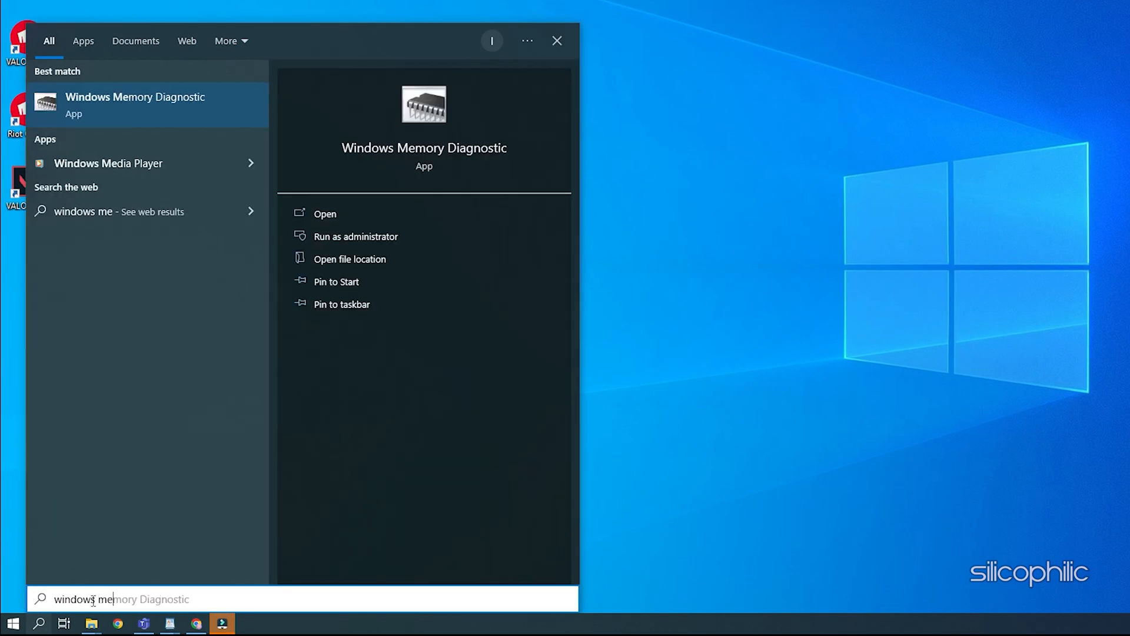
{"action": "type", "text": "mory Diagnostic"}
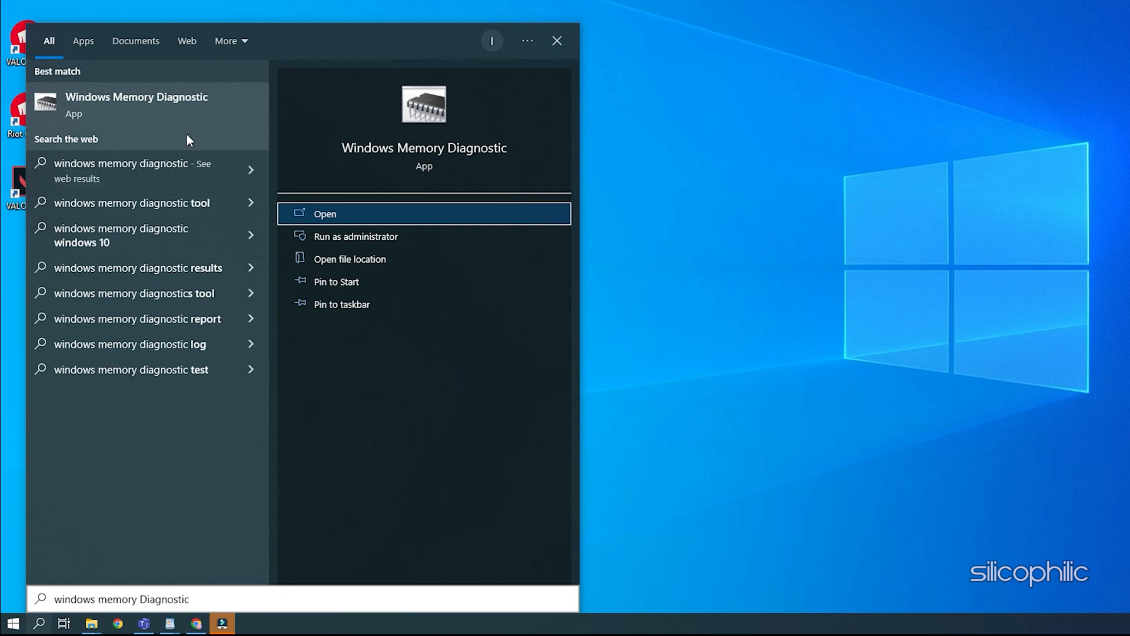
{"action": "left_click", "coordinate": [325, 213]}
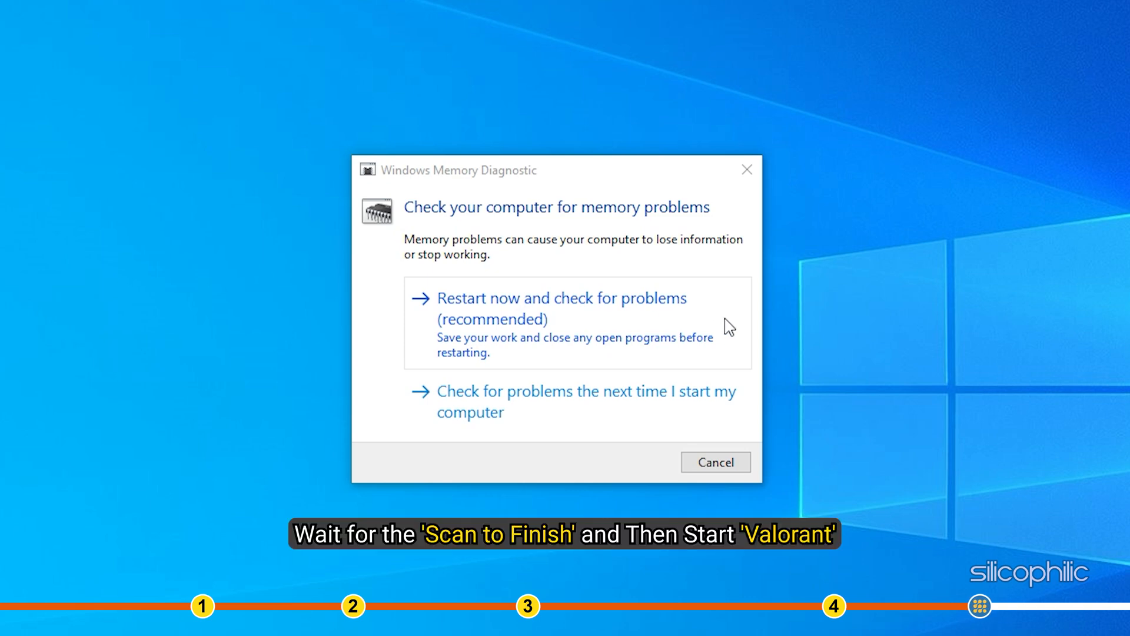
{"action": "mouse_move", "coordinate": [686, 342]}
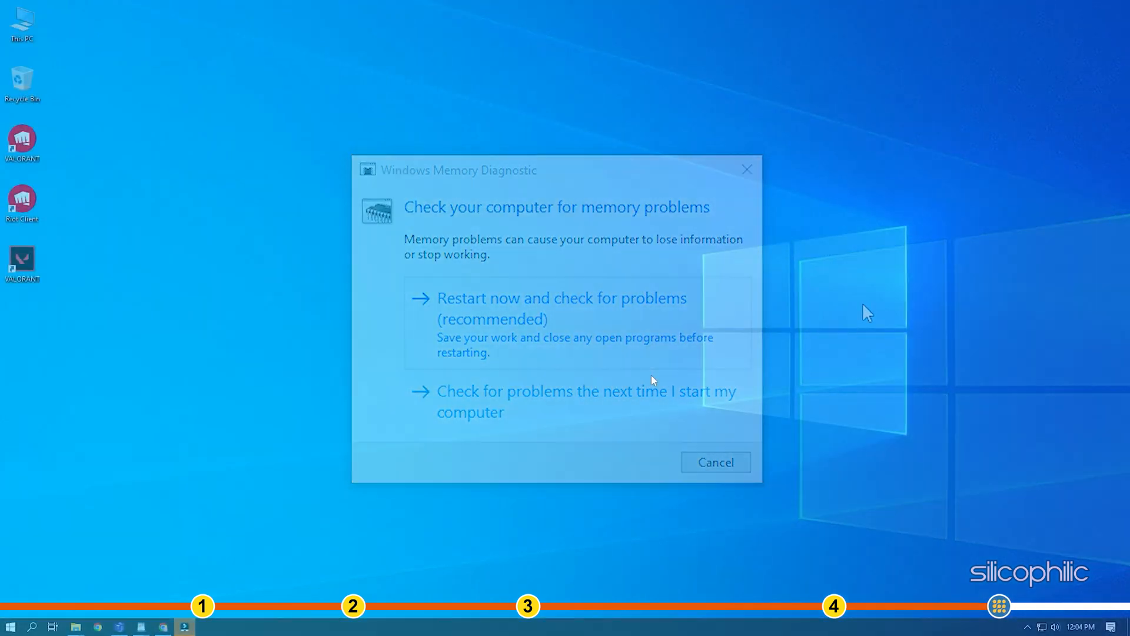
{"action": "left_click", "coordinate": [715, 461]}
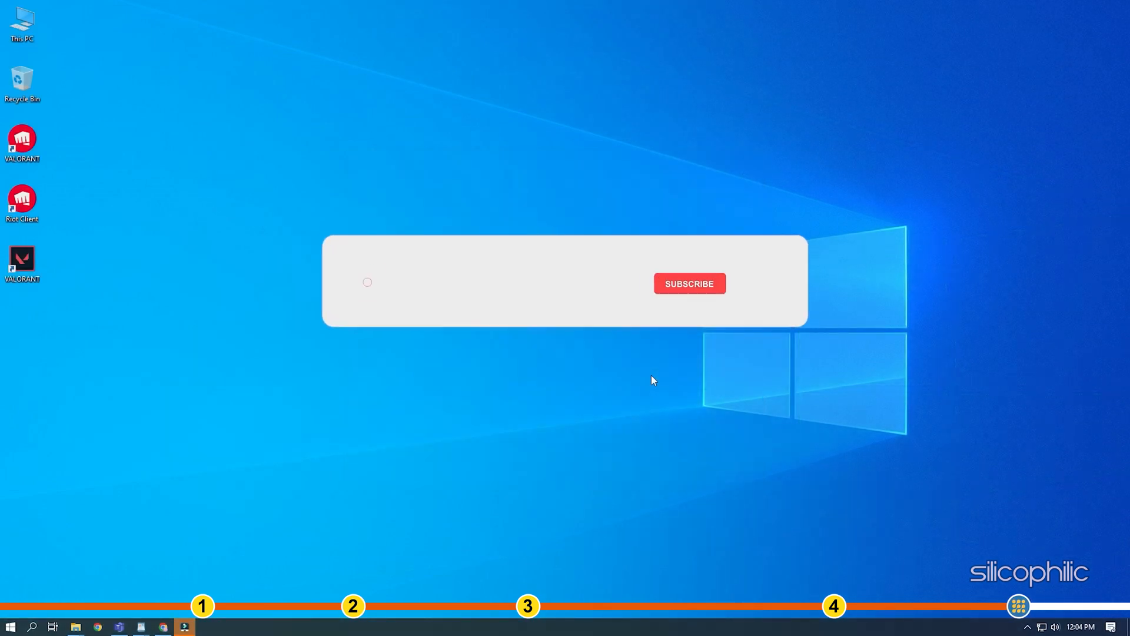
{"action": "left_click", "coordinate": [689, 283]}
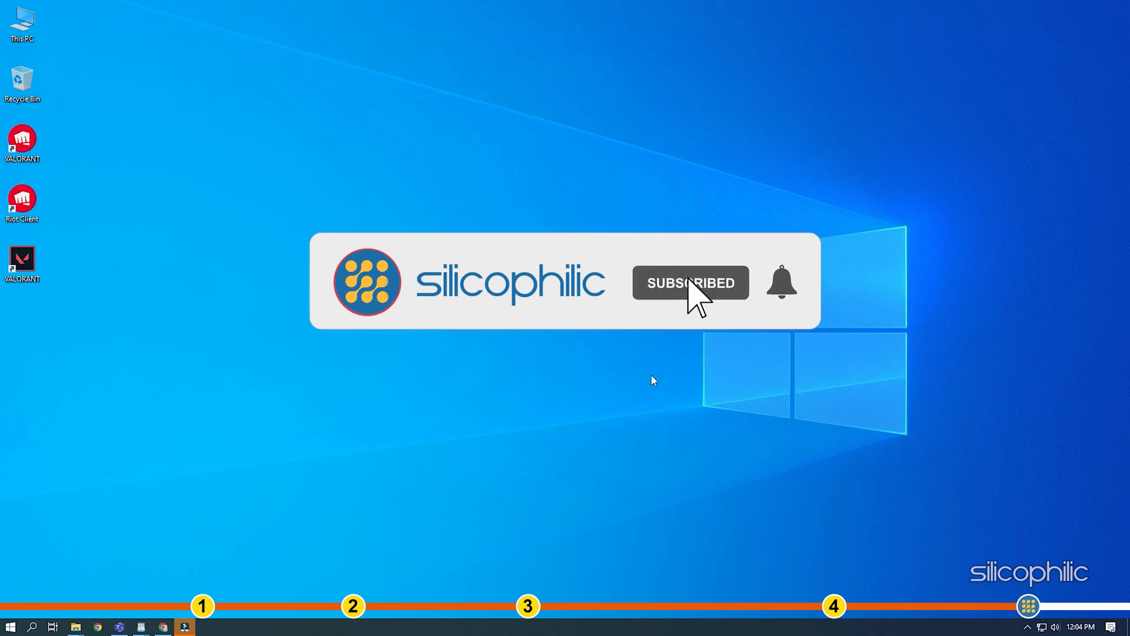
{"action": "left_click", "coordinate": [781, 282]}
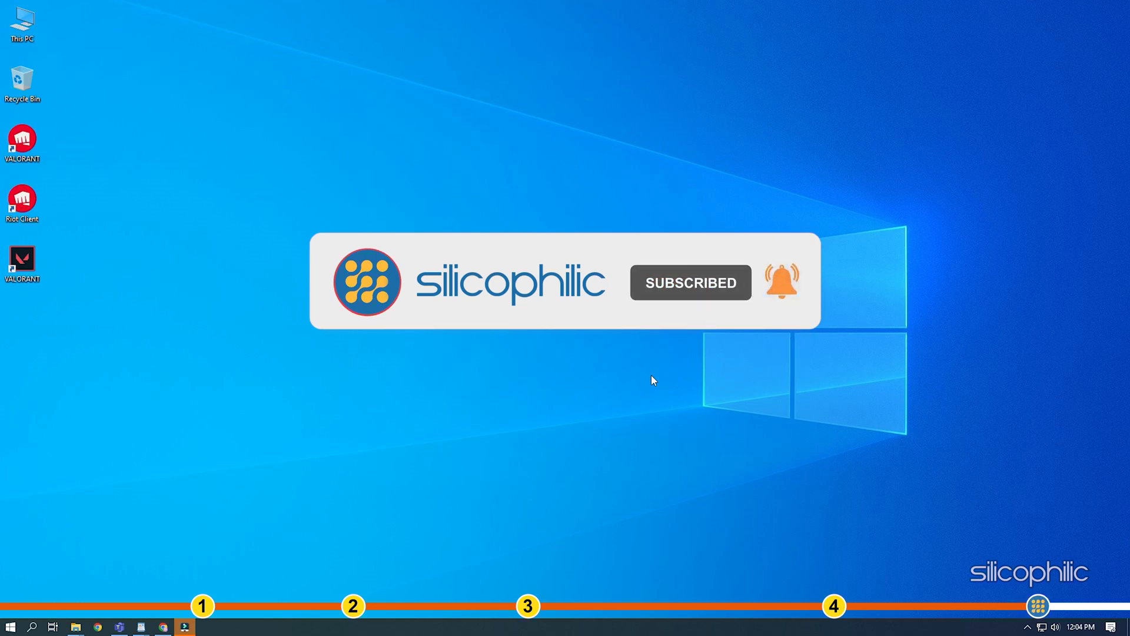